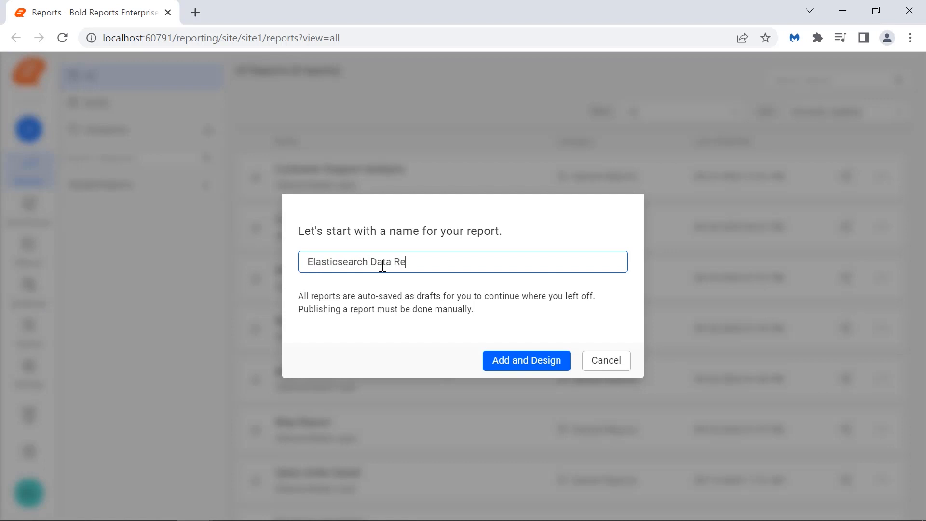
Confirm the name Elasticsearch Data Report and land on the blank design canvas
click(525, 359)
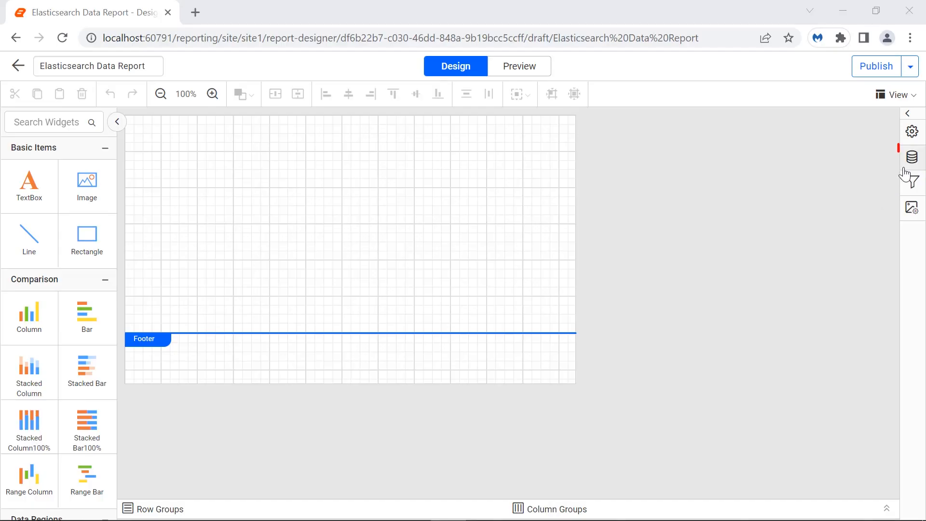
Start a new data source from the Data panel, choosing the Elastic Search type
click(912, 157)
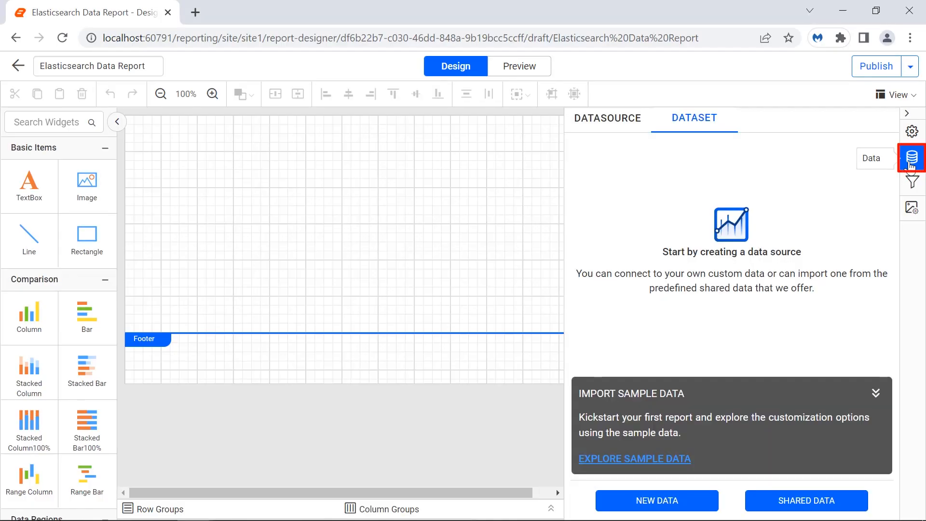
mouse_move(720, 437)
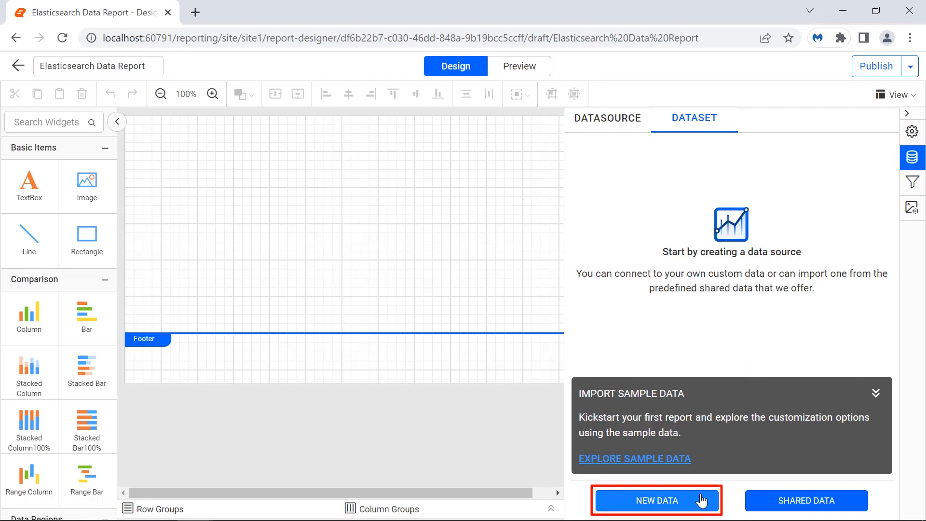
click(656, 501)
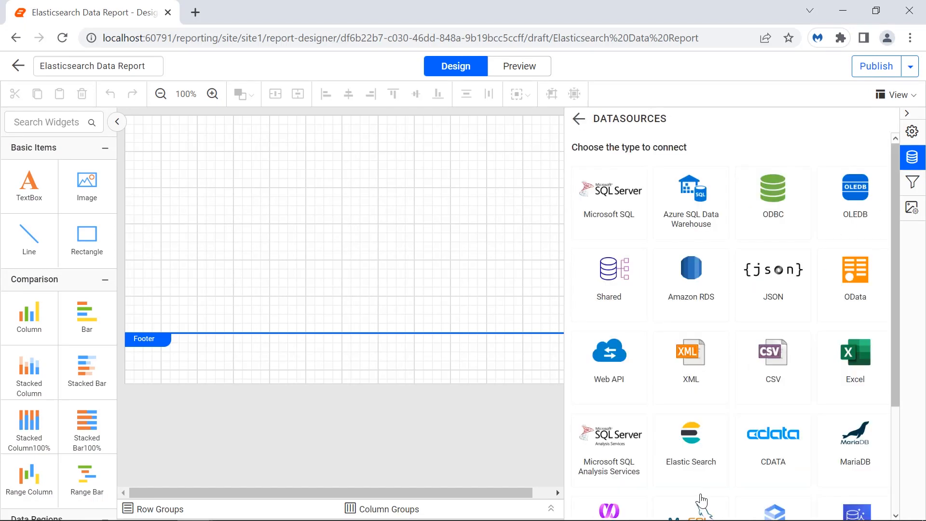
click(691, 448)
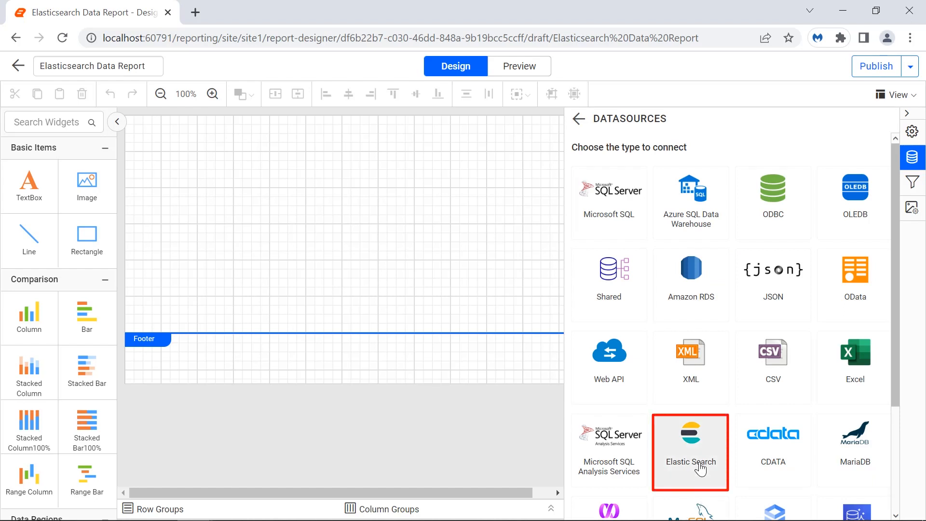
click(690, 451)
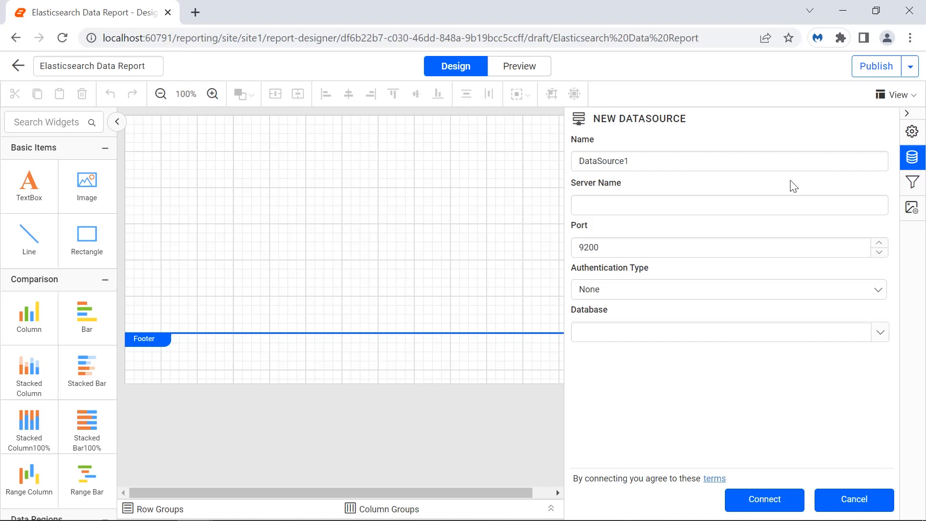
Enter EmployeeDetails as the data source name
text(EmployeeDe)
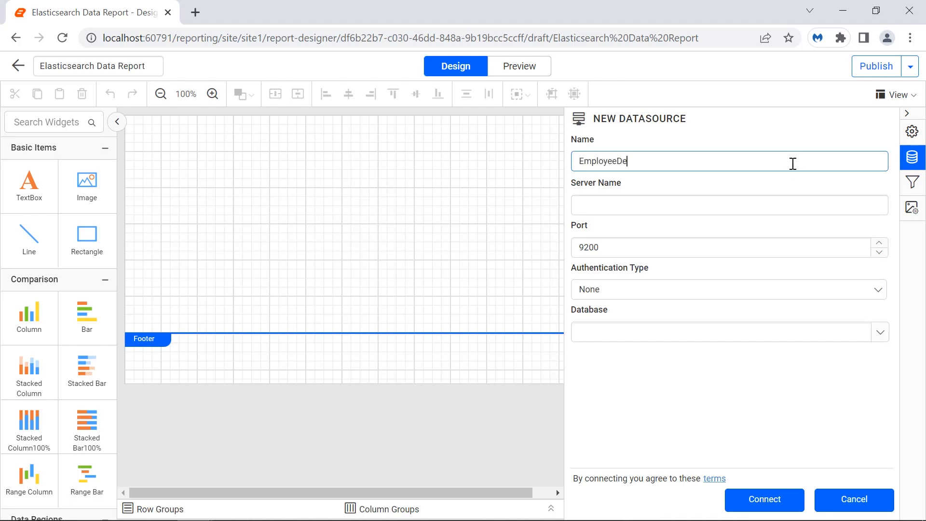
text(tails)
click(729, 246)
text(9243)
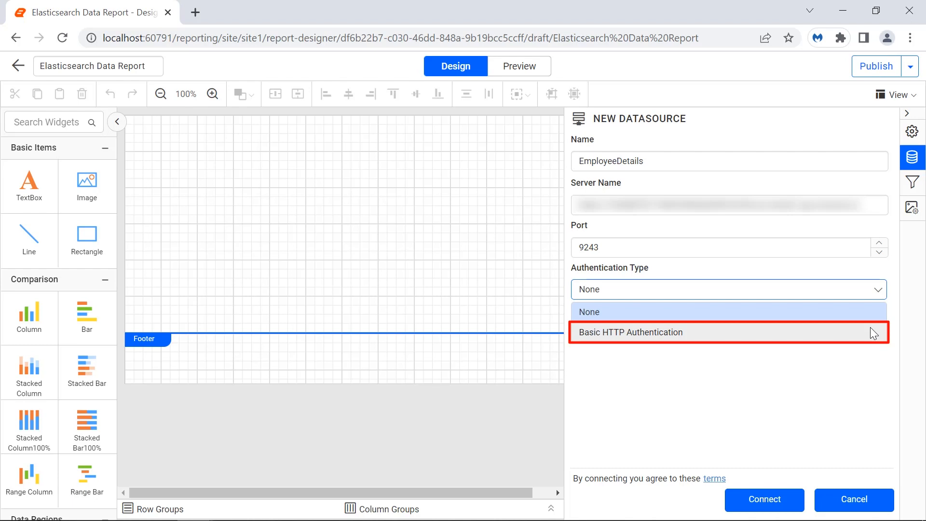
Connect EmployeeDetails with Basic HTTP Authentication and the selected Elasticsearch database
click(630, 332)
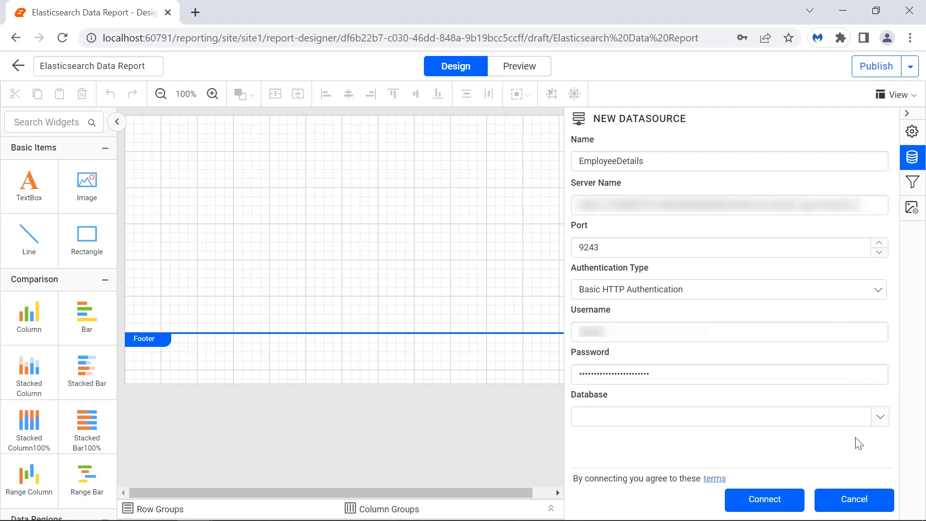
click(879, 415)
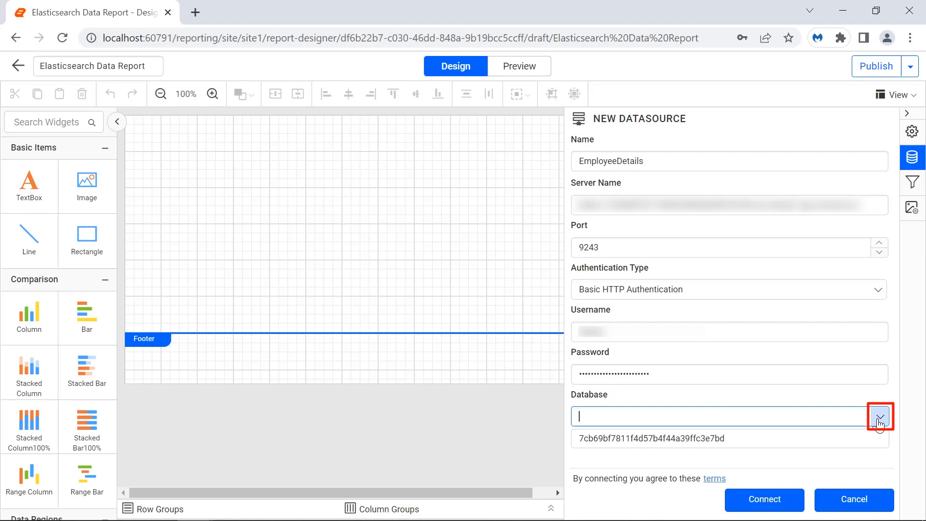
click(651, 438)
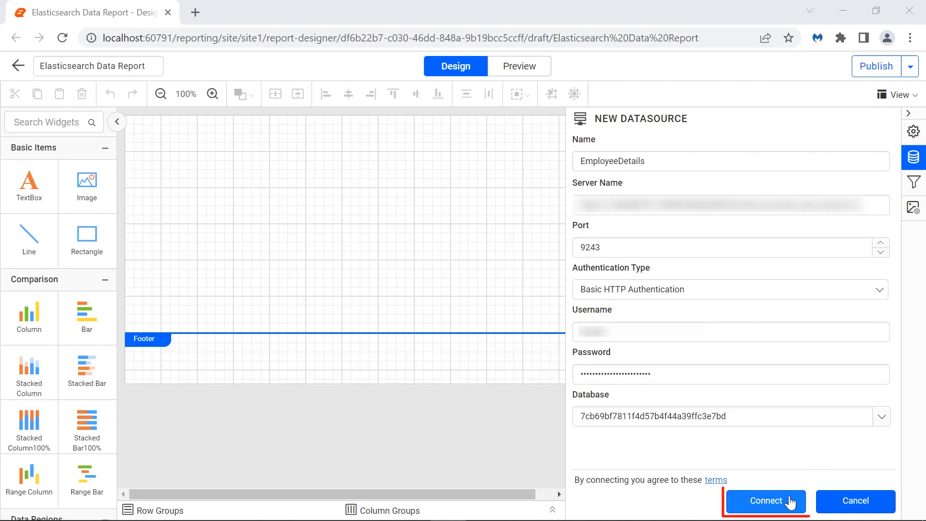
click(764, 501)
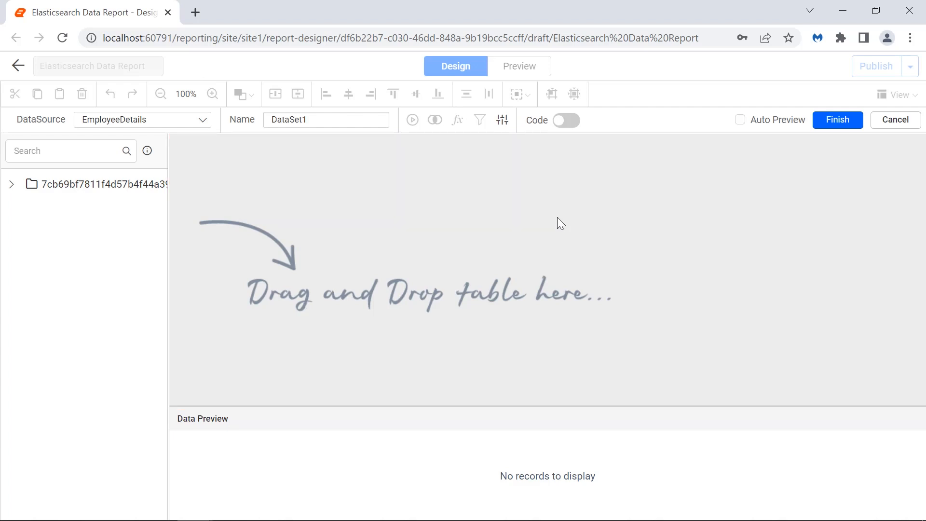
Toggle code mode on and off, then expand the database and its Tables folder
click(564, 120)
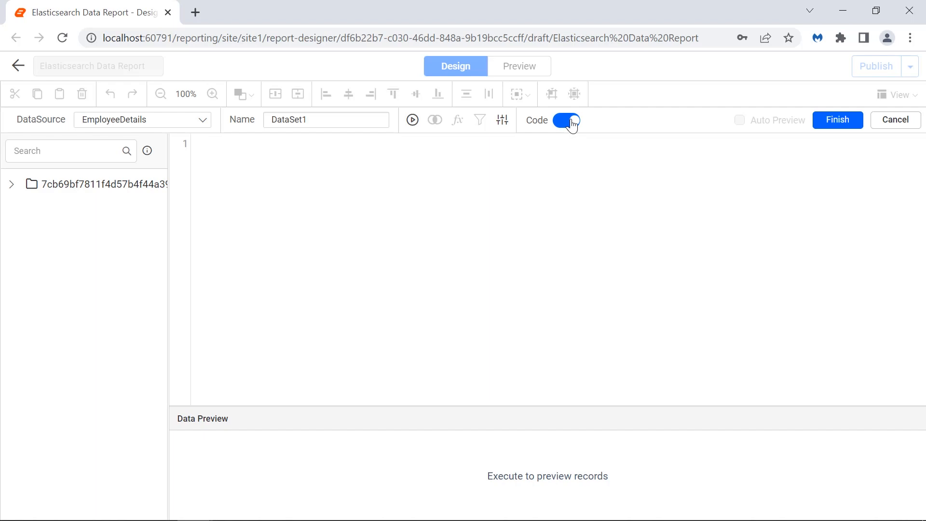
click(565, 121)
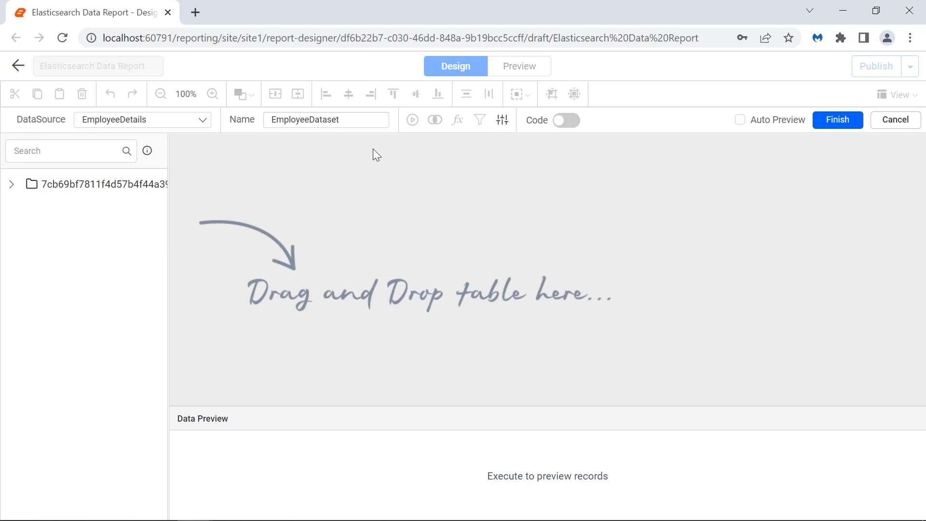
click(10, 183)
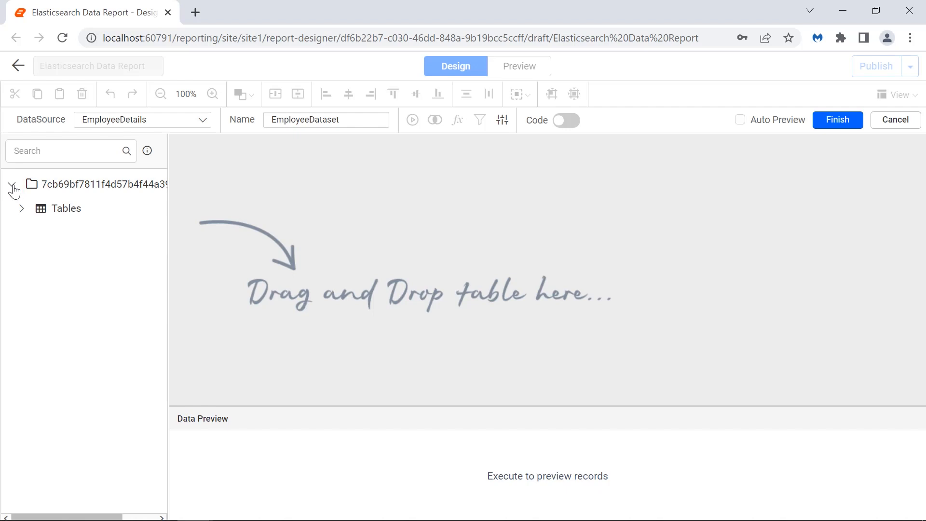
click(22, 208)
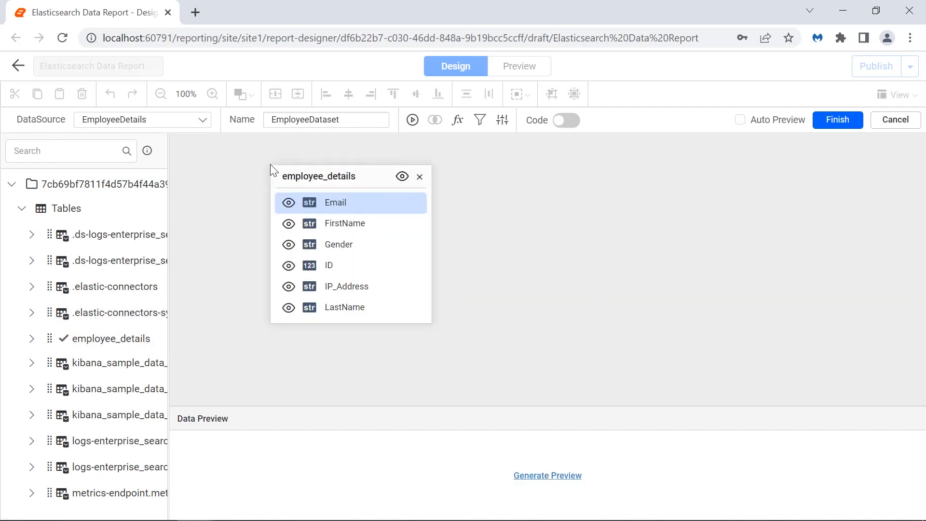
mouse_move(280, 167)
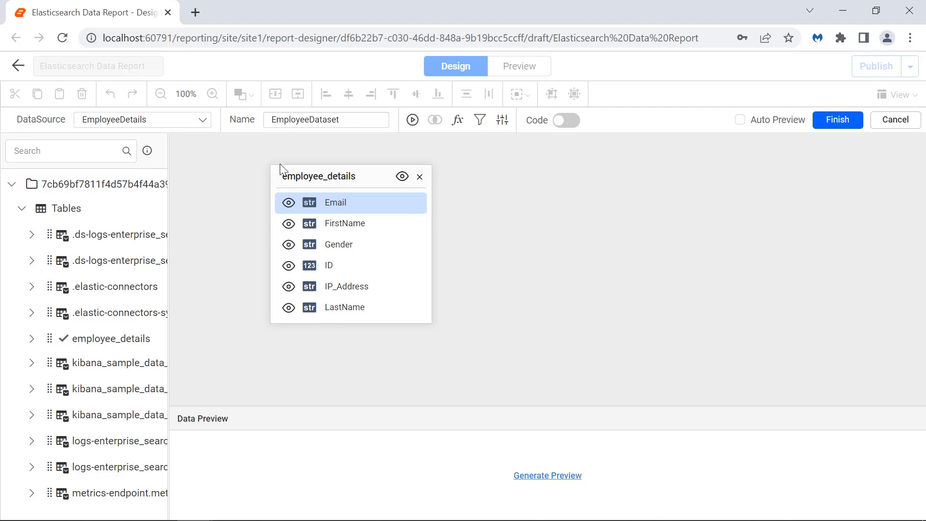
click(565, 119)
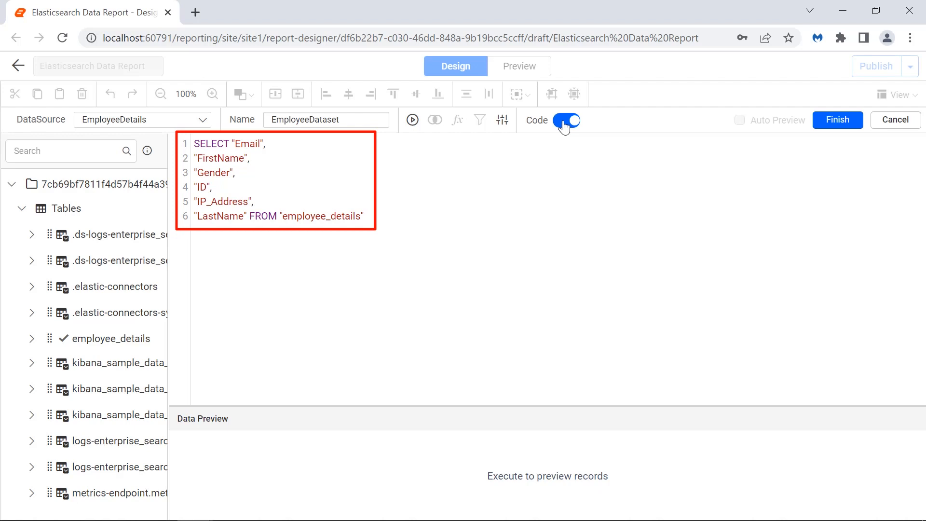
click(565, 121)
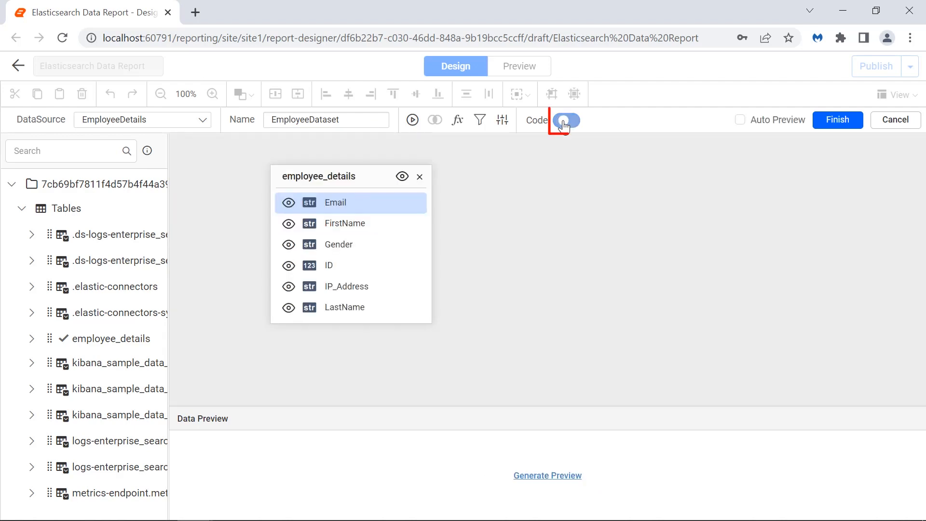
click(562, 121)
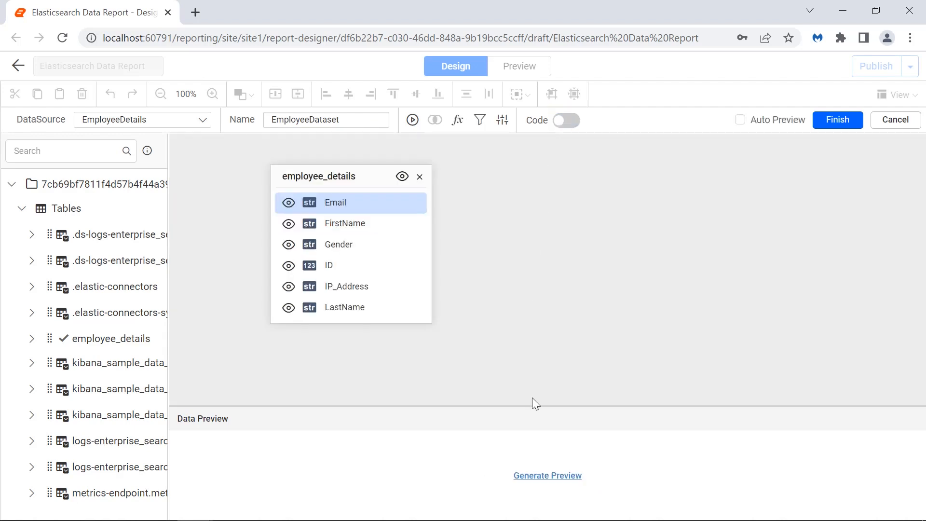
mouse_move(547, 475)
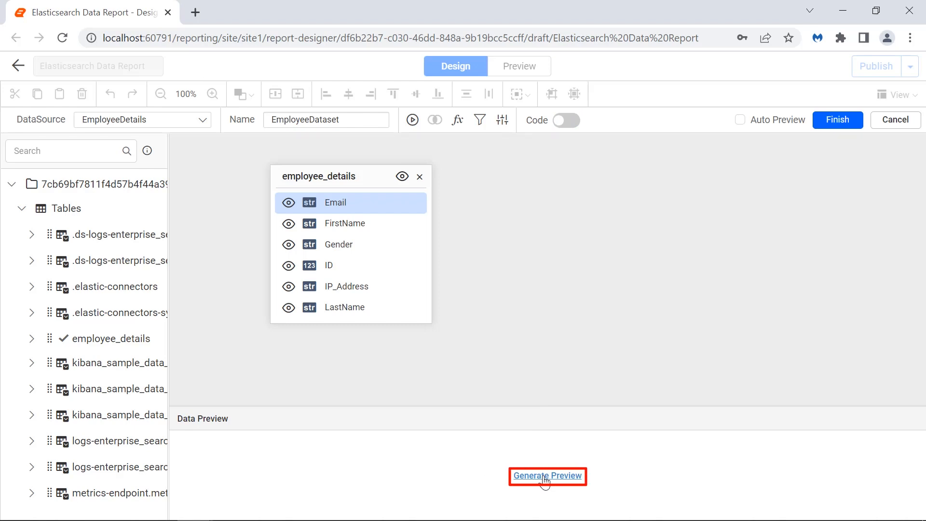
click(547, 476)
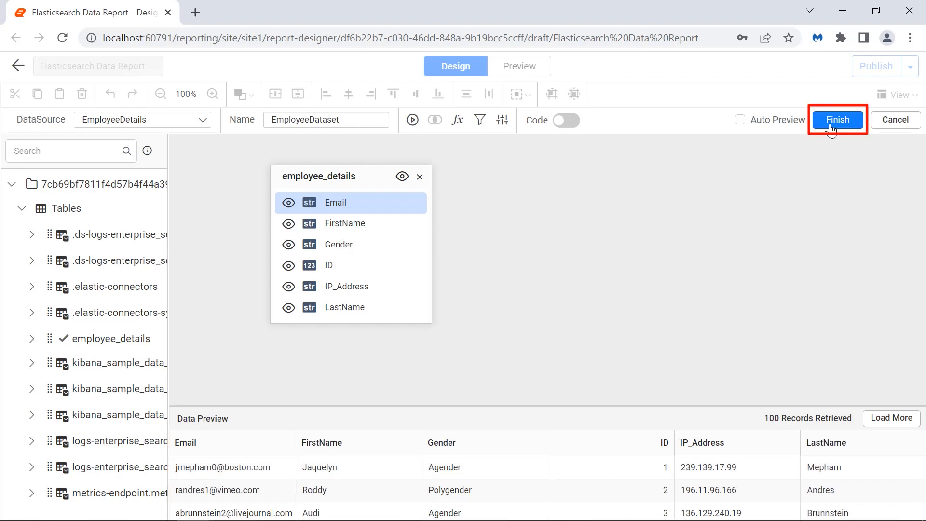
Finish EmployeeDataset so it is saved into the report's data panel
click(837, 120)
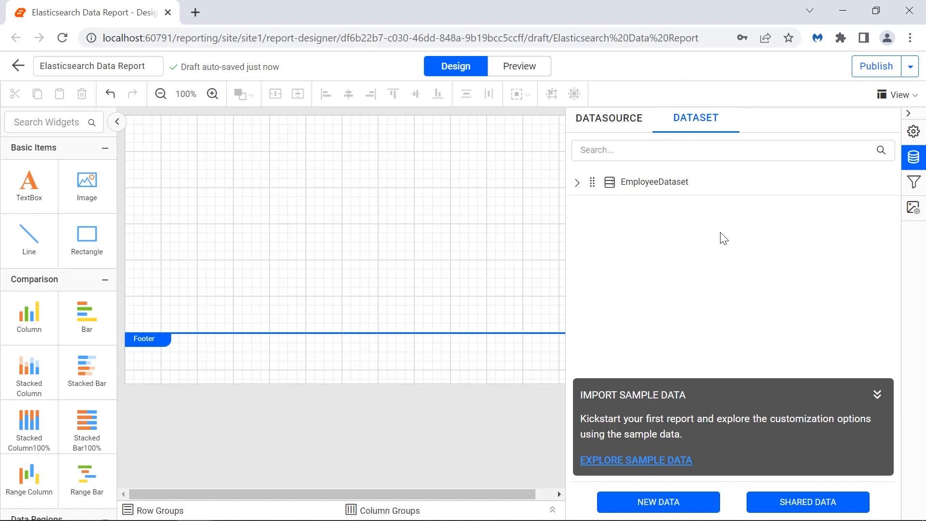
click(578, 183)
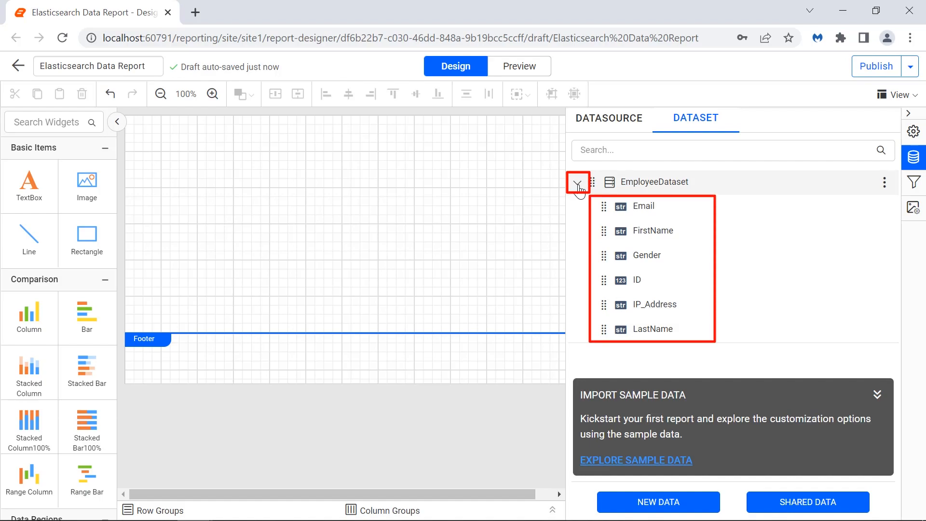
click(578, 181)
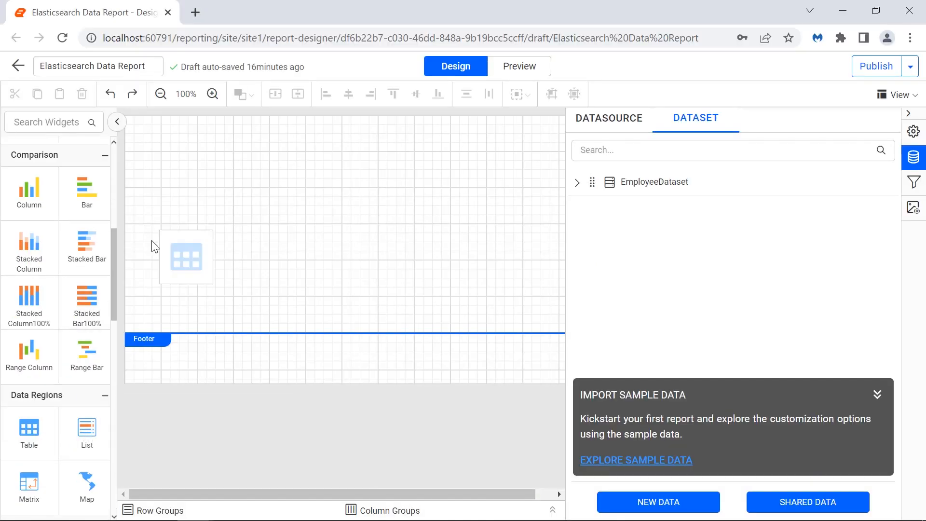
Place a table with header cells ID, First Name, Last Name and Email, and select the heading row for formatting
click(186, 257)
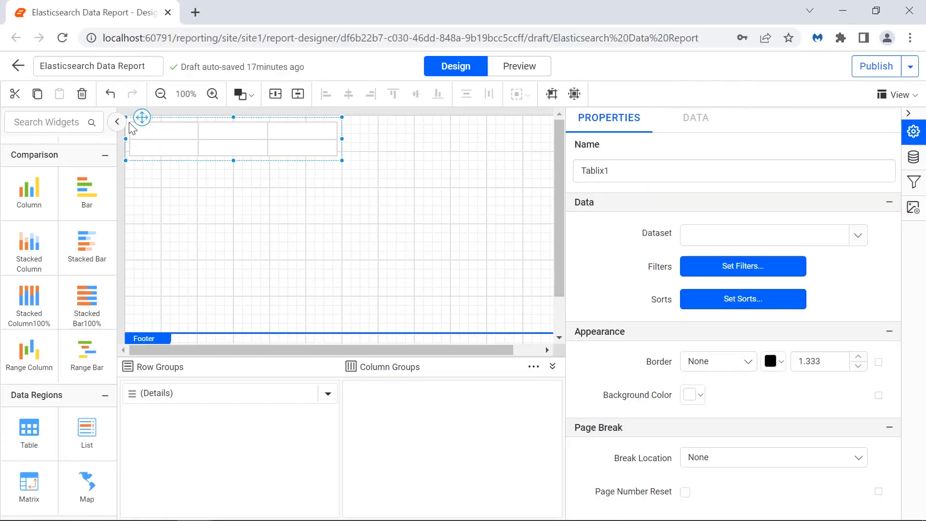
mouse_move(248, 130)
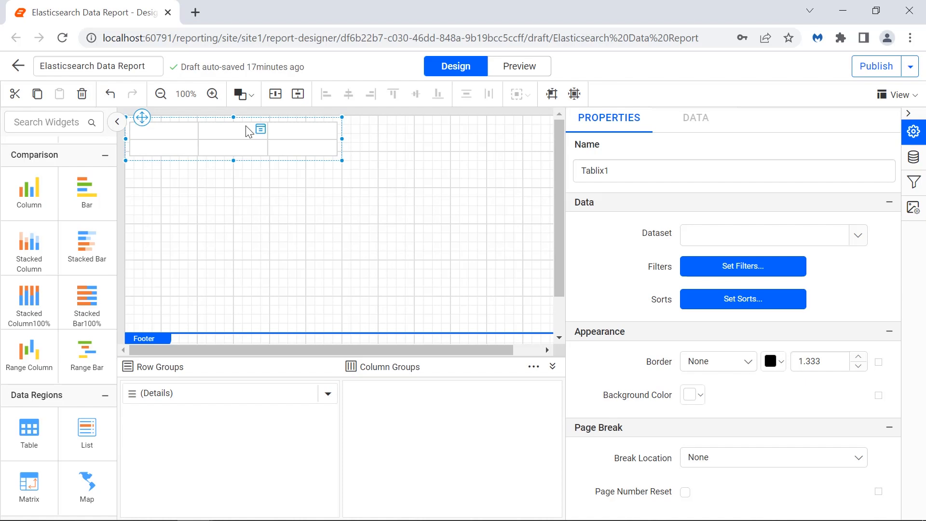
click(441, 133)
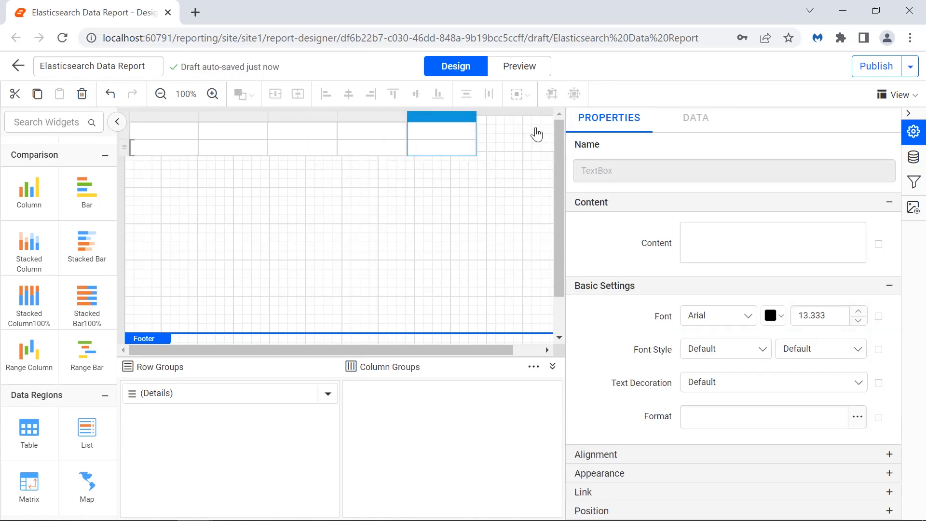
click(771, 242)
text(First Name)
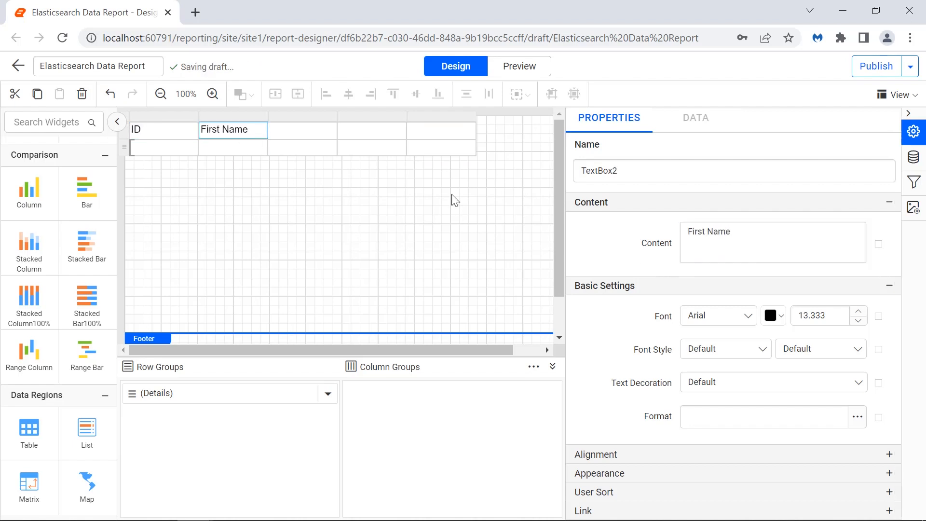
click(450, 129)
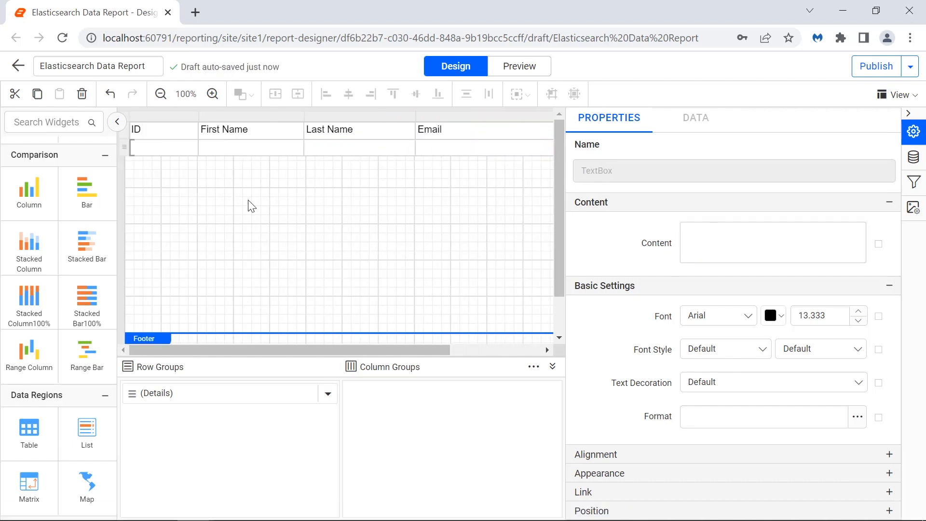
click(713, 315)
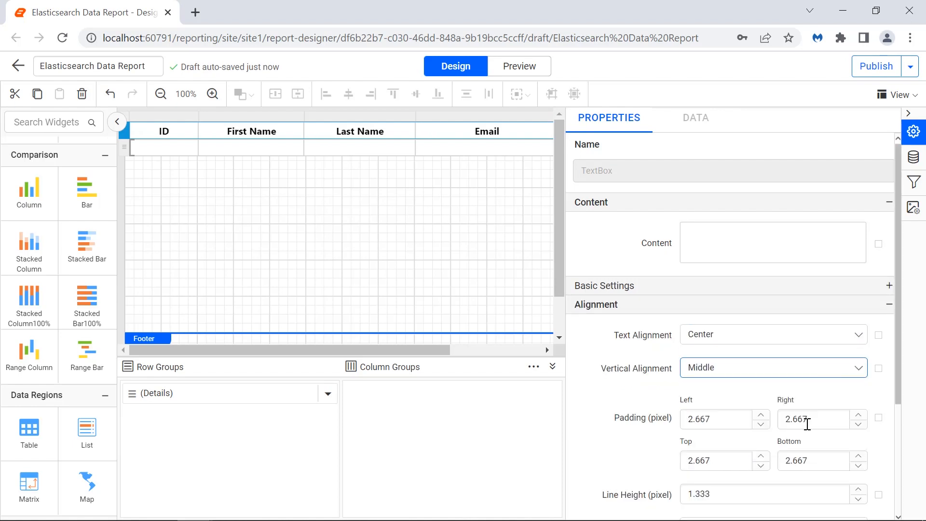
Add the Gender column with field-bound detail cells and render the 27-page employee preview
click(164, 147)
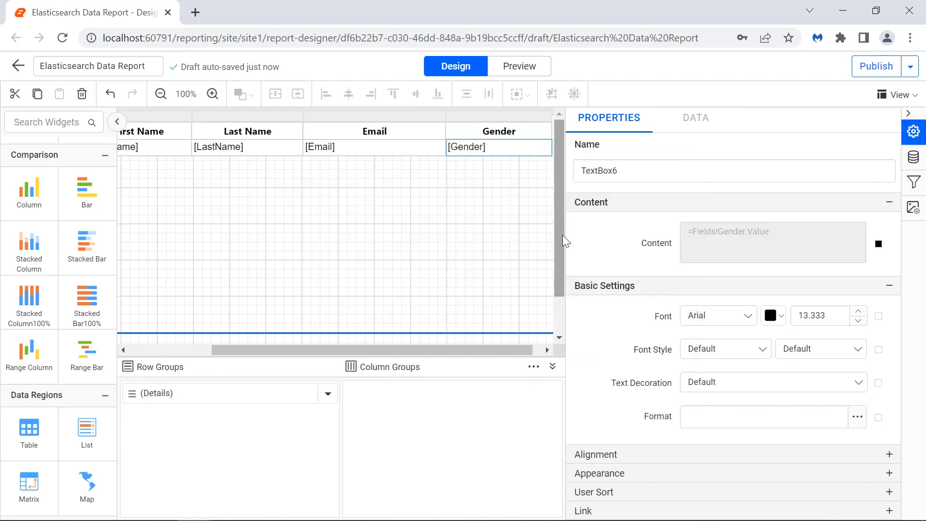
click(716, 314)
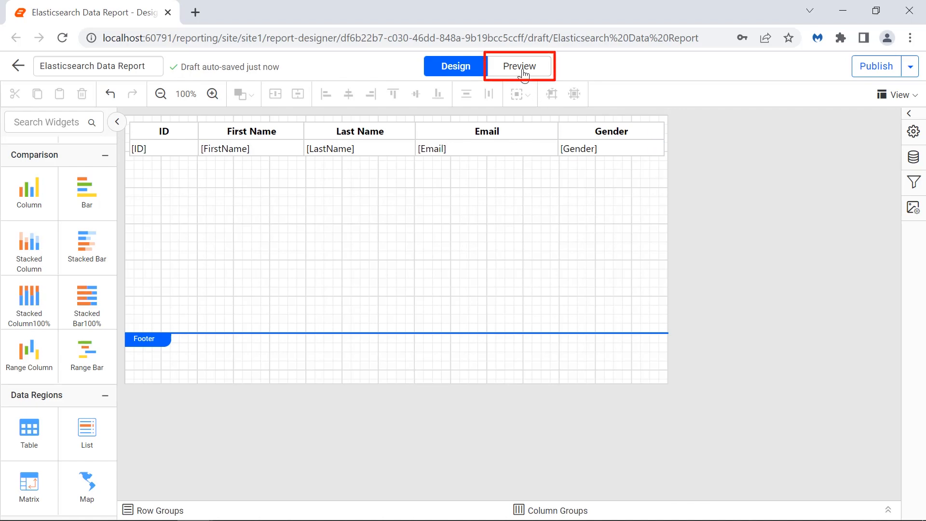
click(519, 65)
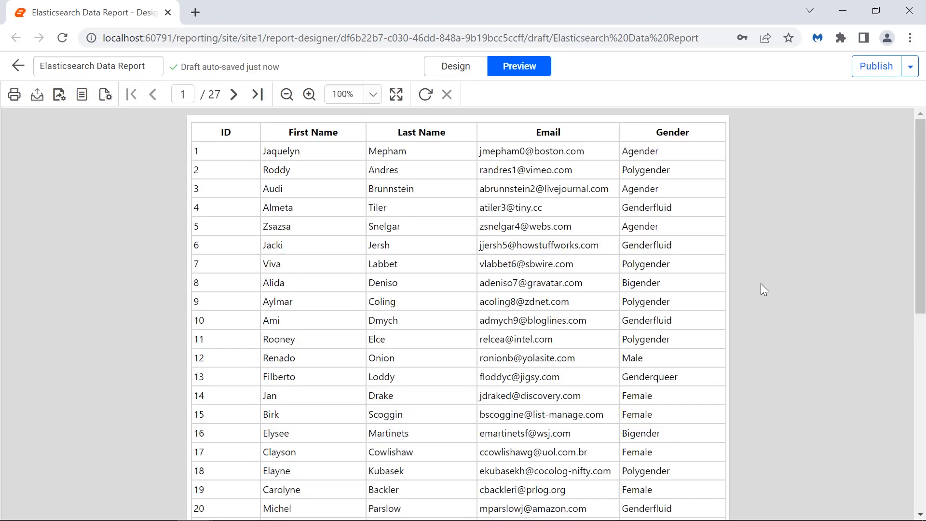